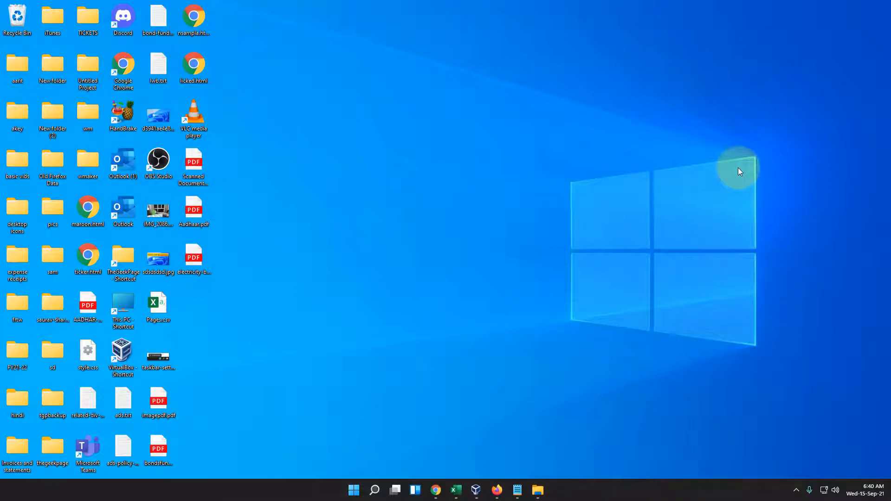
pyautogui.moveTo(739, 171)
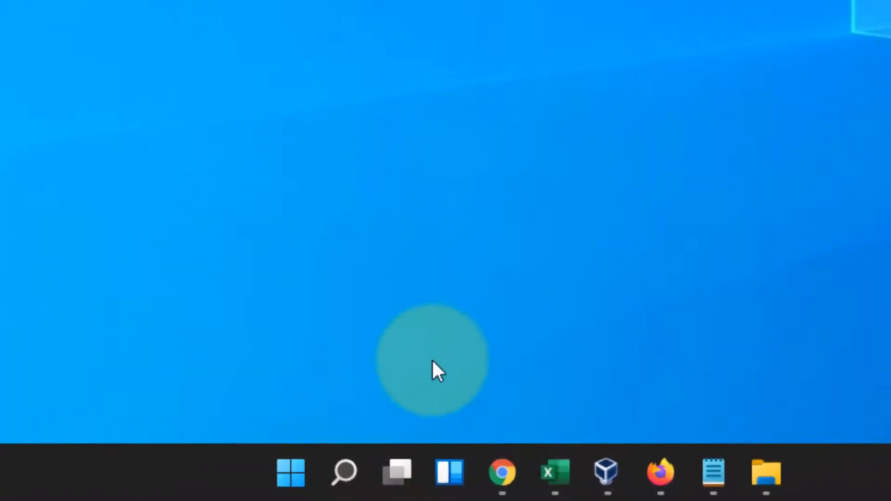
# Open Settings and scroll the Accessibility keyboard page to confirm Filter keys is off
pyautogui.rightClick(290, 472)
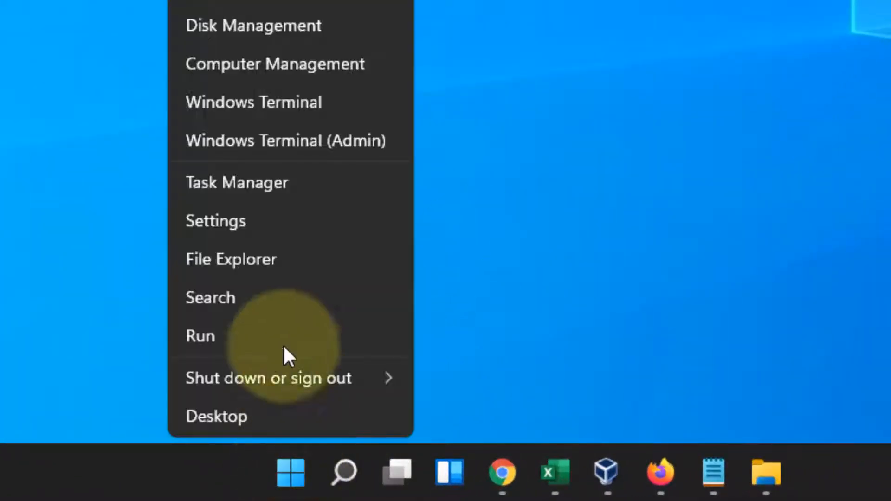
pyautogui.click(215, 221)
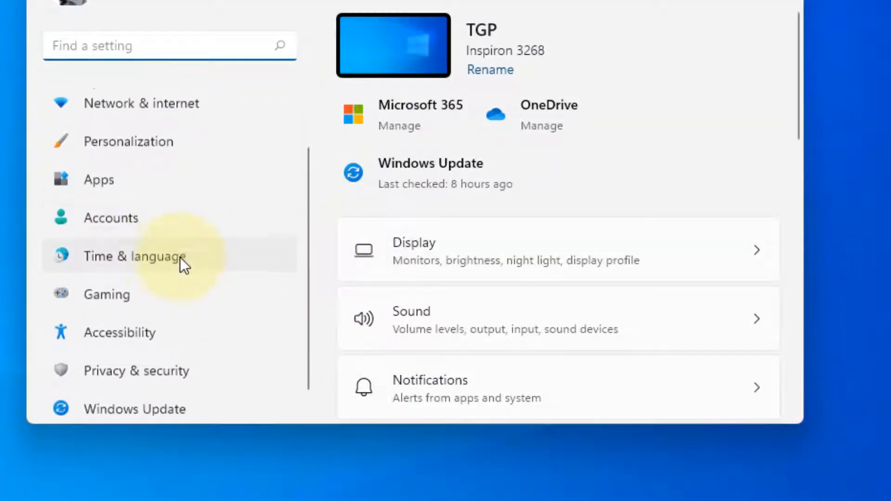
pyautogui.click(119, 332)
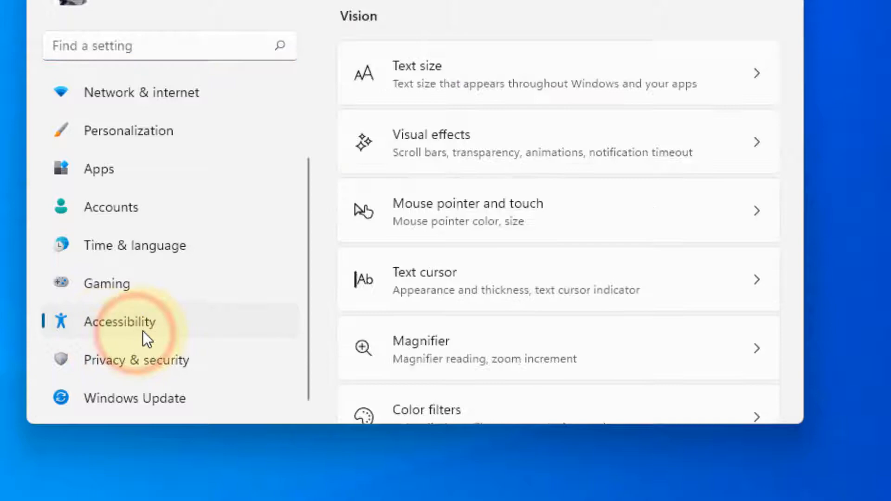
pyautogui.scroll(-3)
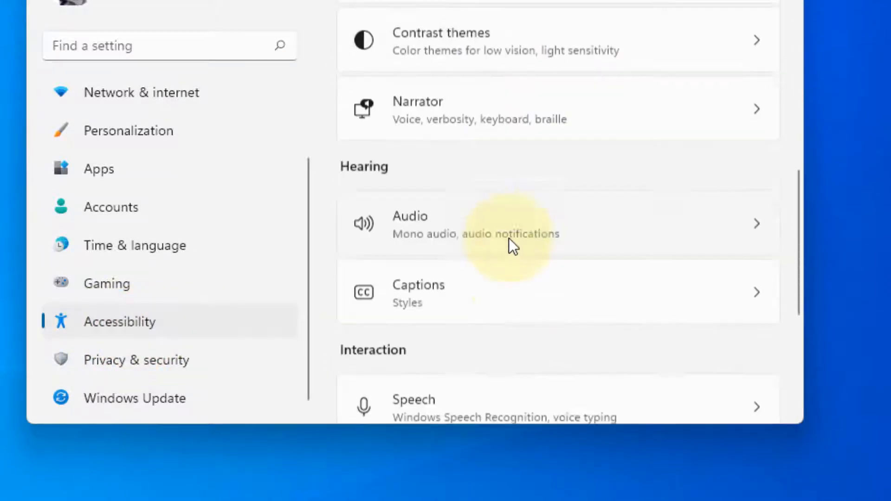
pyautogui.scroll(-3)
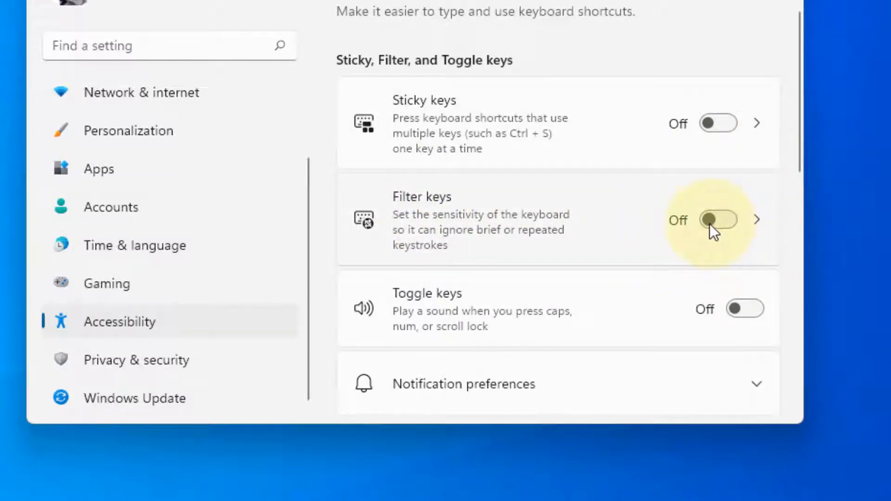
pyautogui.moveTo(718, 220)
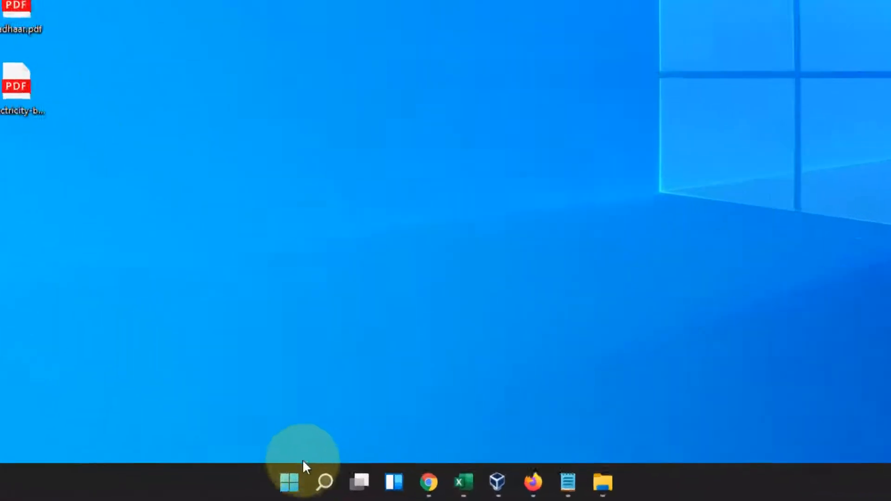
# Run 'control keyboard' from the Run dialog to open Keyboard Properties
pyautogui.rightClick(289, 482)
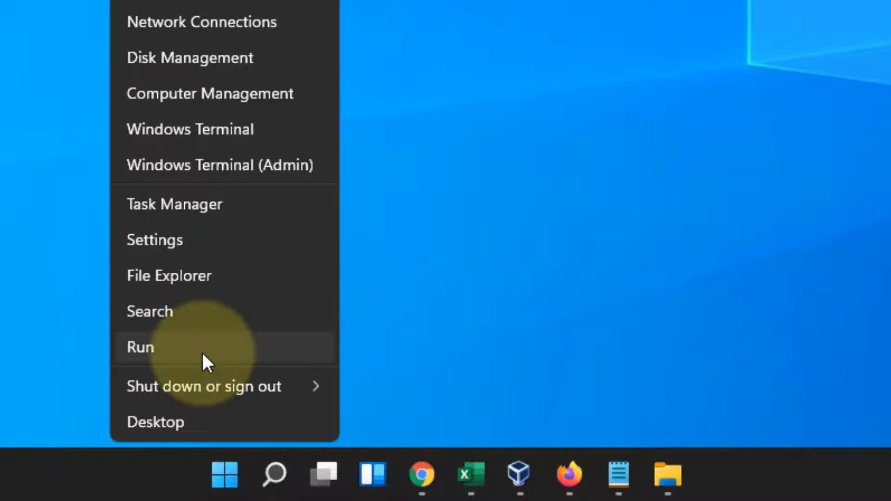
pyautogui.click(140, 347)
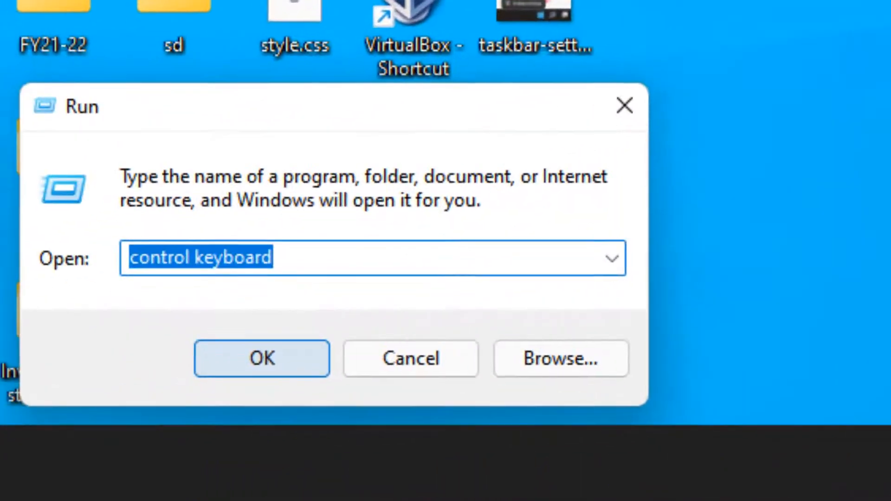
pyautogui.write('co')
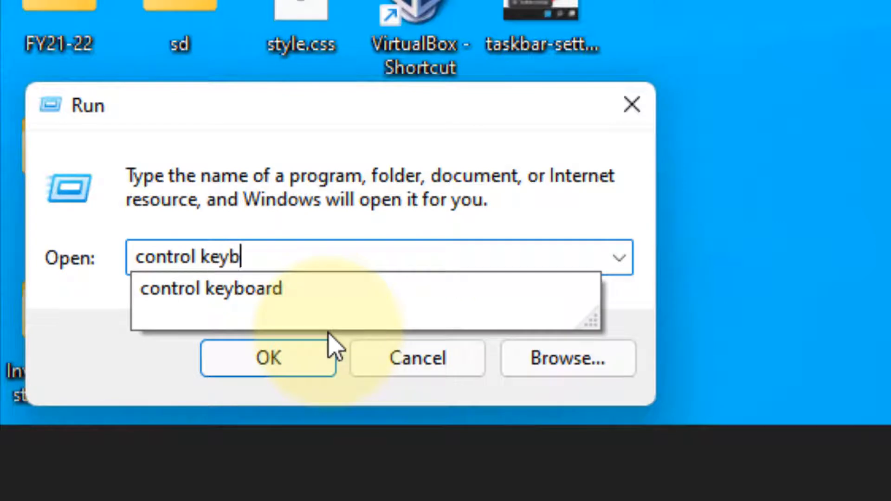
pyautogui.click(210, 289)
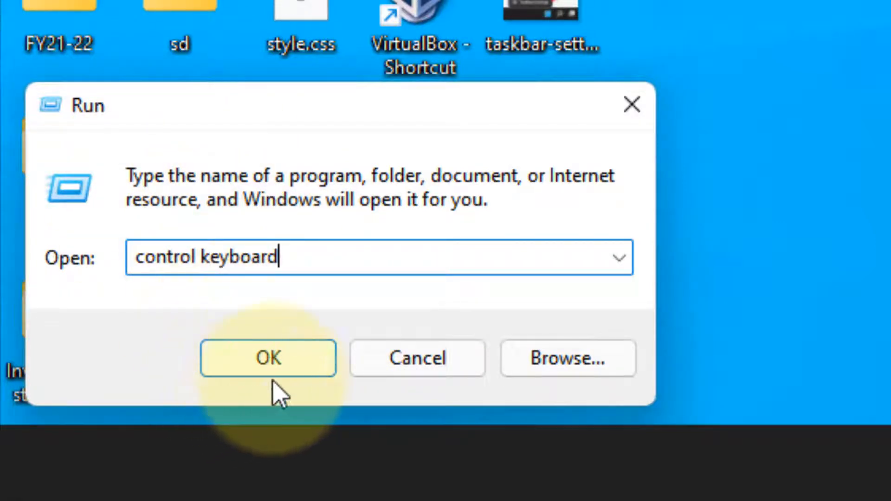
pyautogui.click(268, 358)
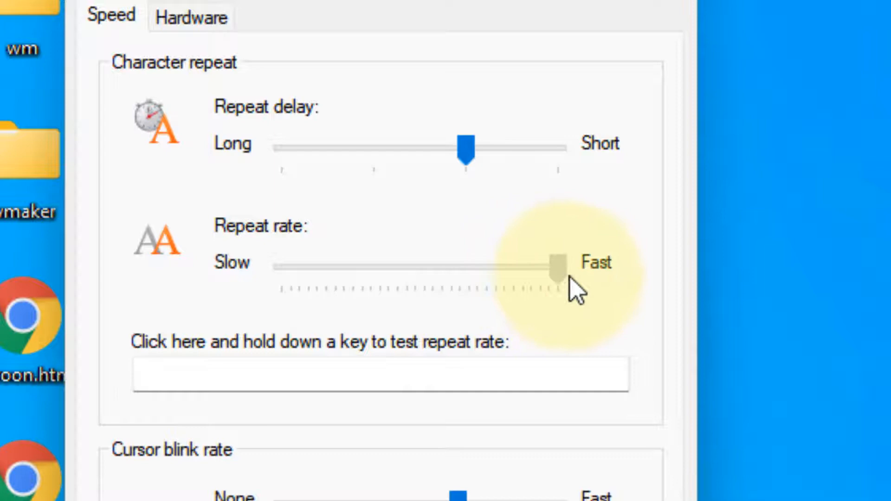
# Drag the Repeat rate slider toward the middle, then back to Fast
pyautogui.moveTo(554, 267); pyautogui.dragTo(461, 267)
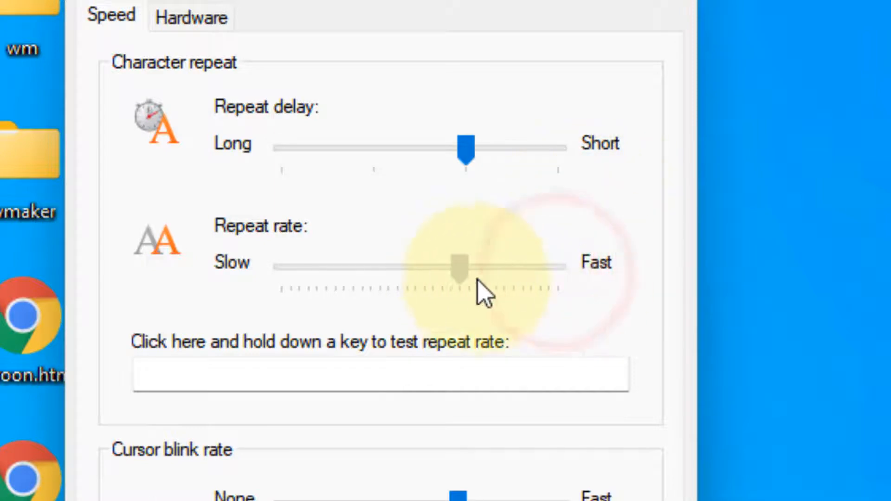
pyautogui.moveTo(460, 267); pyautogui.dragTo(557, 267)
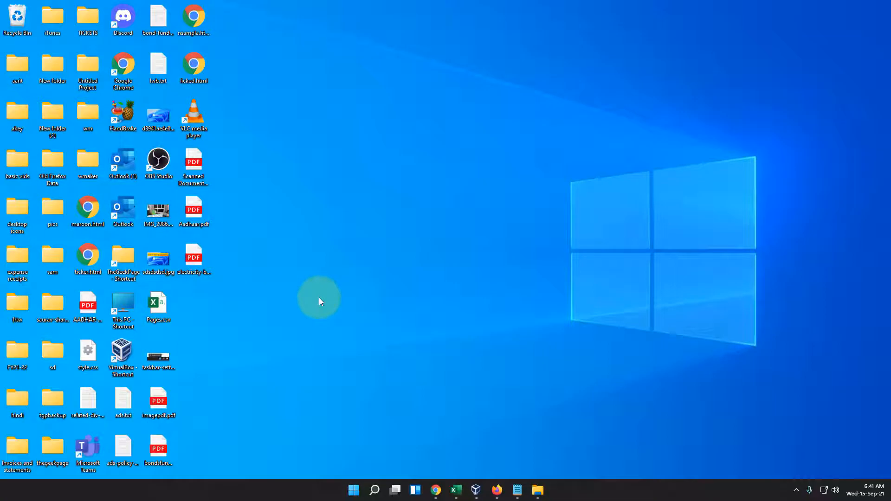
pyautogui.moveTo(377, 437)
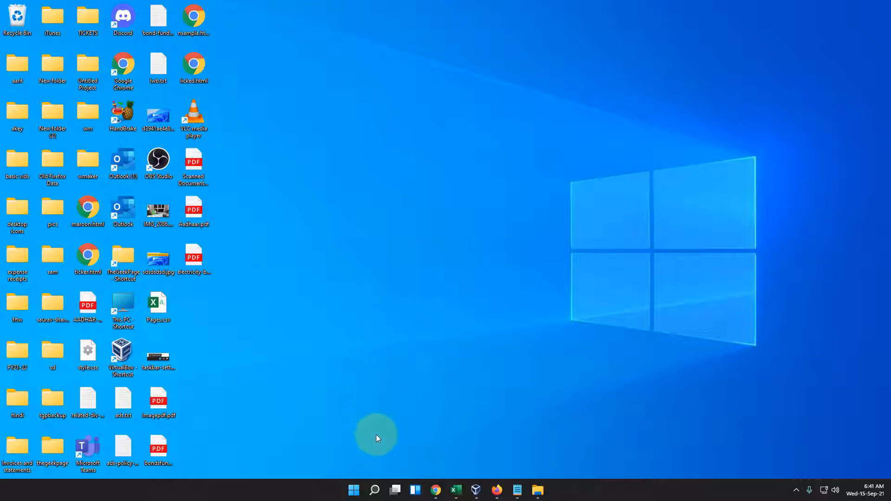
# Search for 'device manager' and open Device Manager from the results
pyautogui.click(374, 489)
pyautogui.write('device manager')
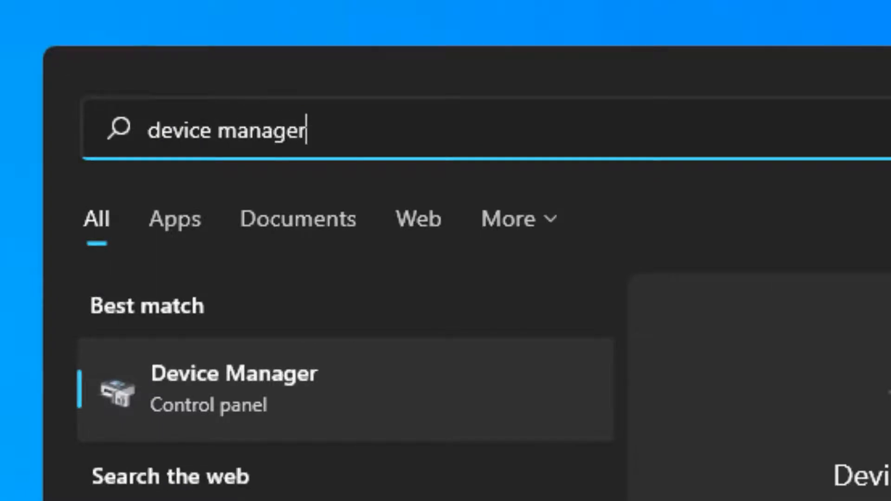
pyautogui.moveTo(170, 276)
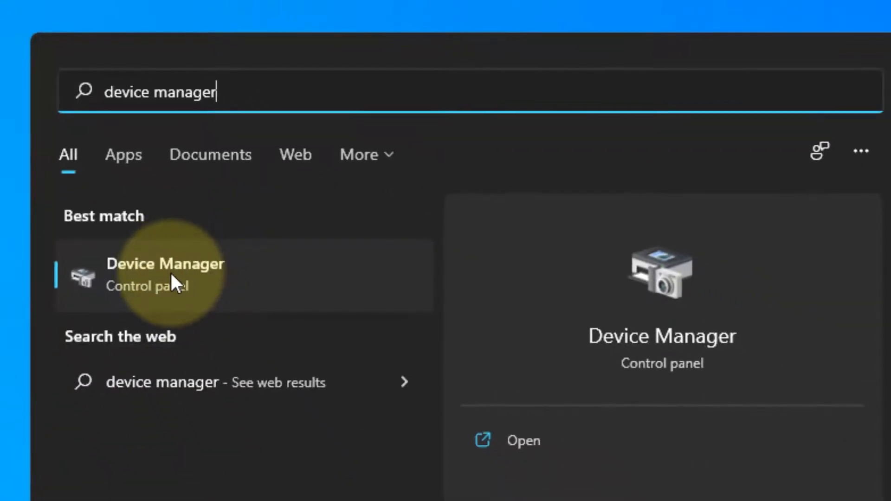
pyautogui.click(165, 274)
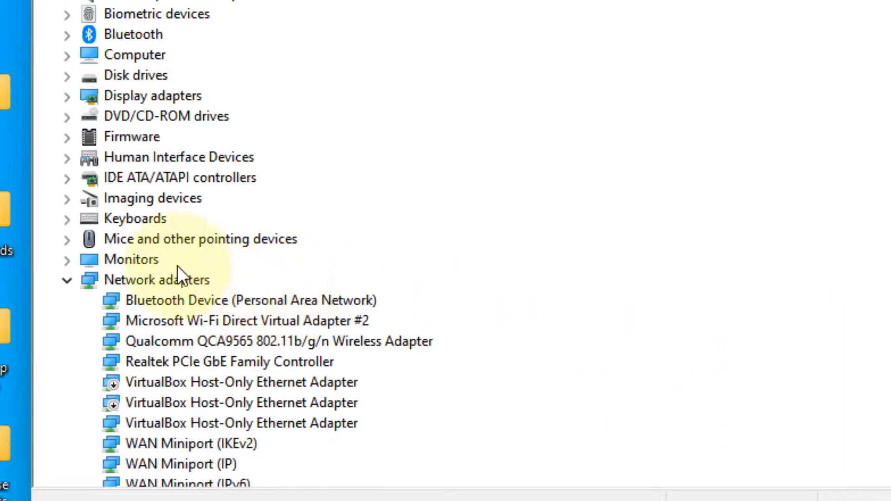
pyautogui.moveTo(139, 222)
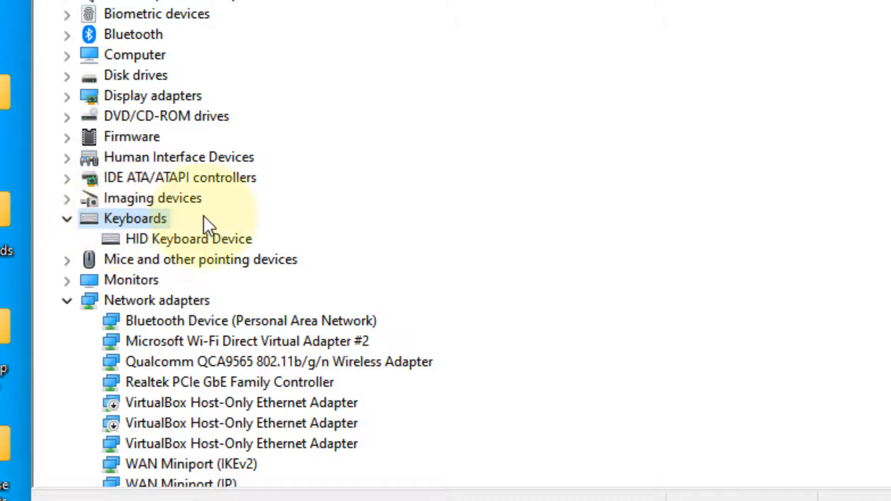
# Choose Update driver from the HID Keyboard Device's context menu
pyautogui.click(190, 238)
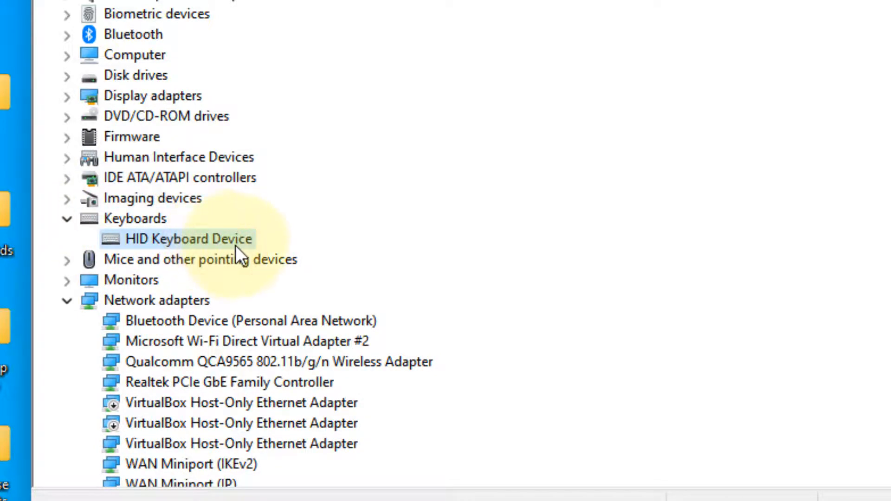
pyautogui.rightClick(189, 238)
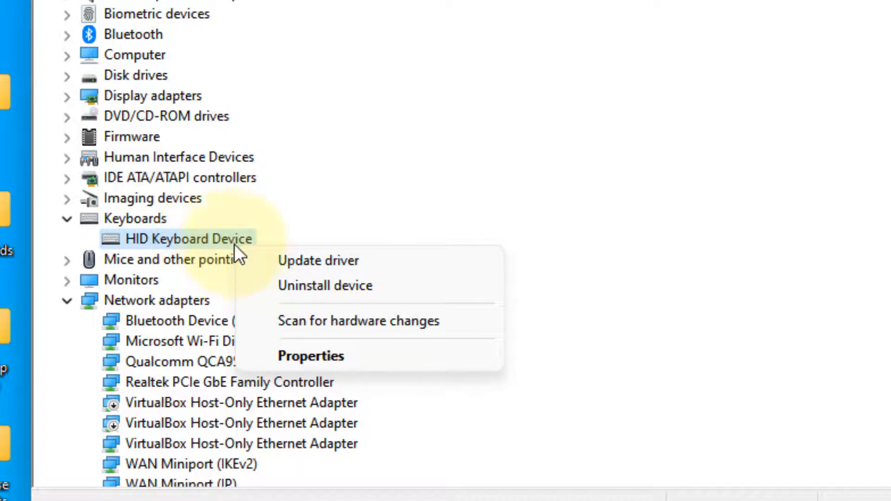
pyautogui.moveTo(319, 261)
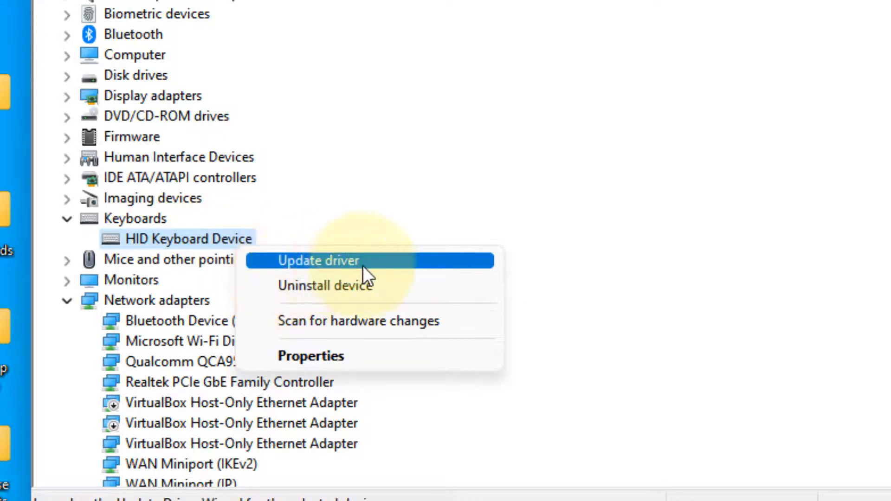
pyautogui.click(318, 261)
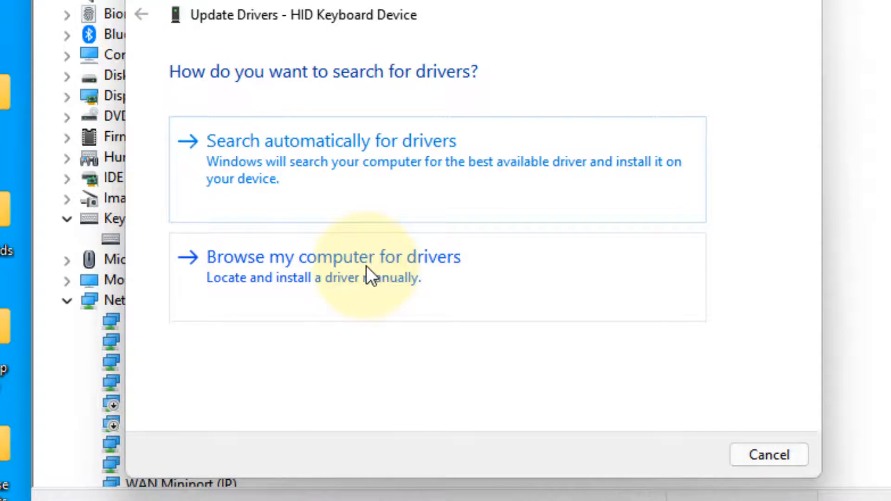
# Install HID Keyboard Device from the local driver list, then close the wizard and Device Manager
pyautogui.click(334, 256)
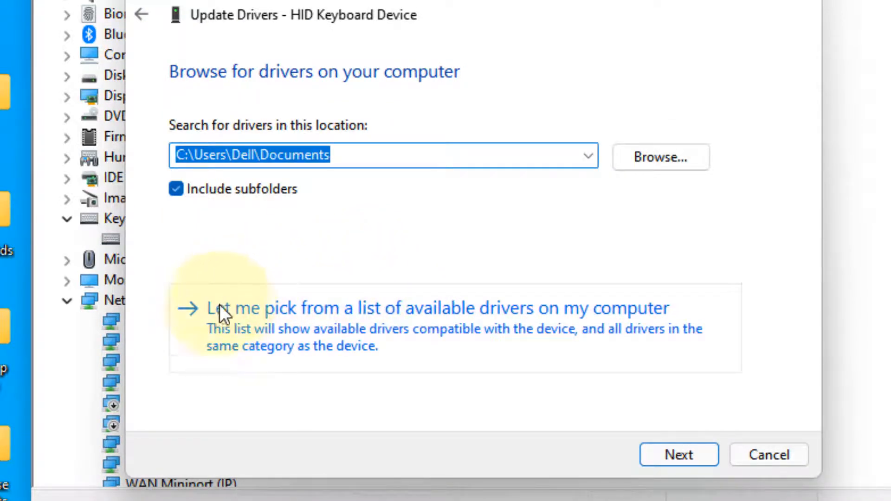
pyautogui.moveTo(606, 335)
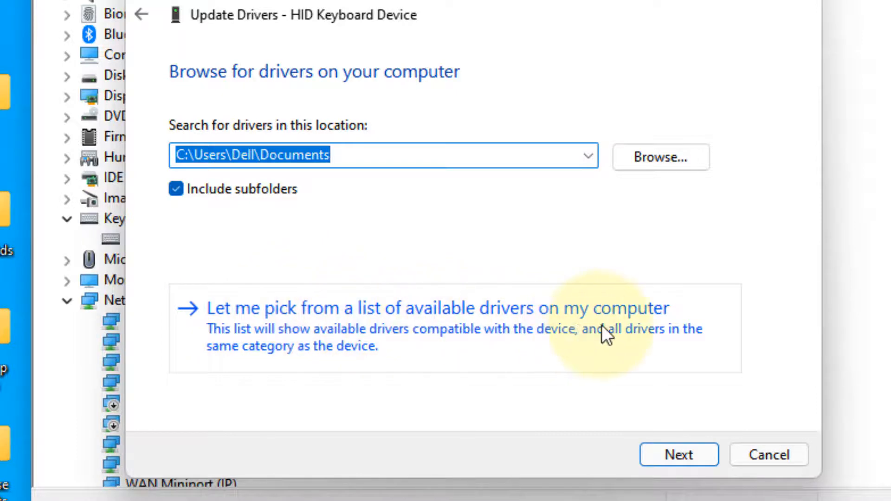
pyautogui.click(437, 308)
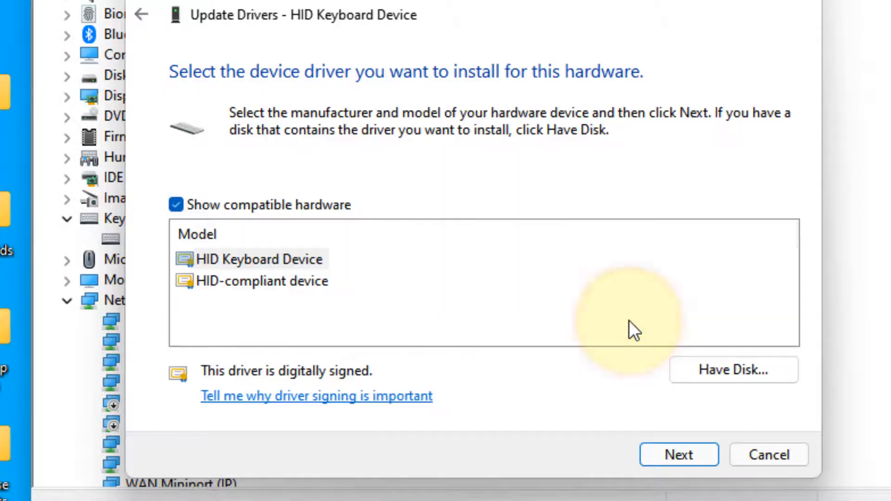
pyautogui.click(261, 267)
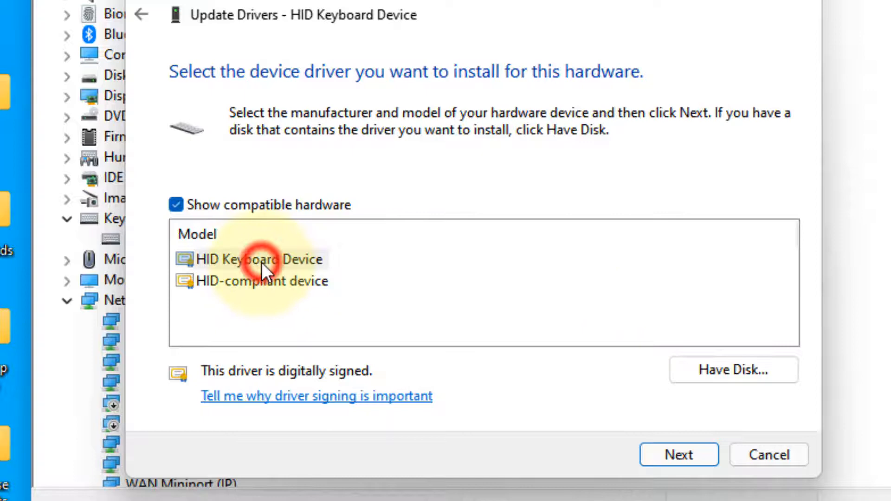
pyautogui.click(261, 259)
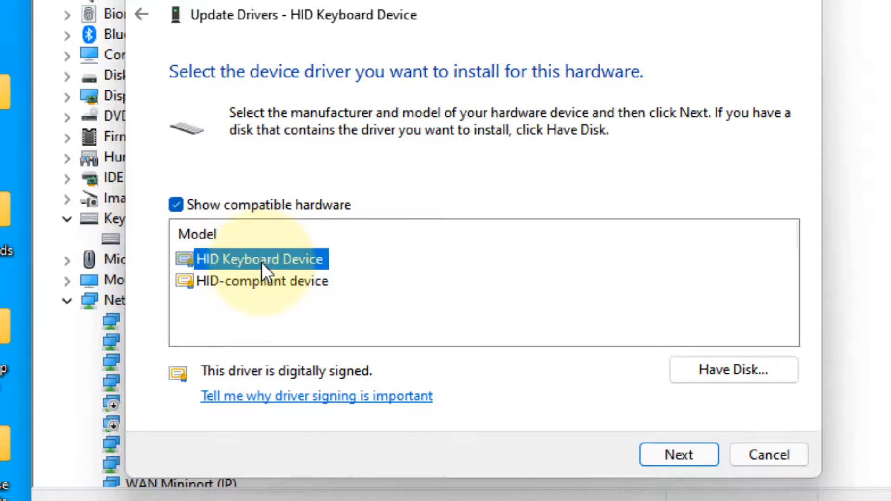
pyautogui.moveTo(301, 273)
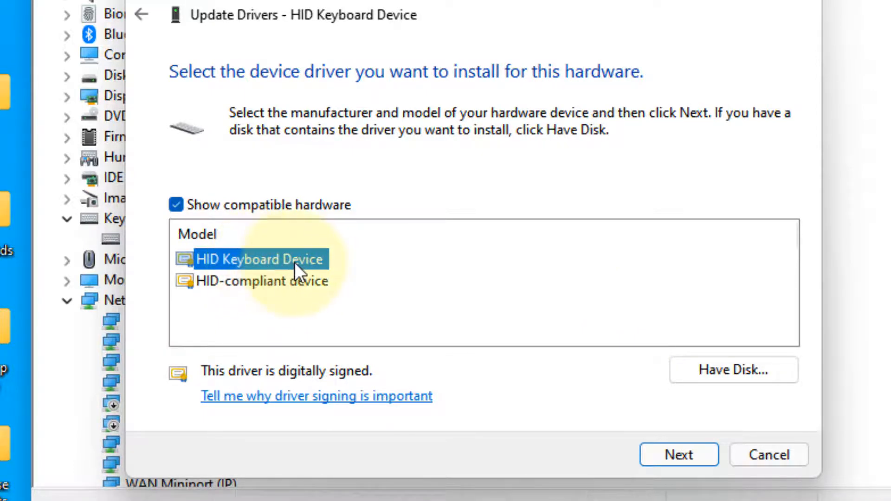
pyautogui.moveTo(679, 455)
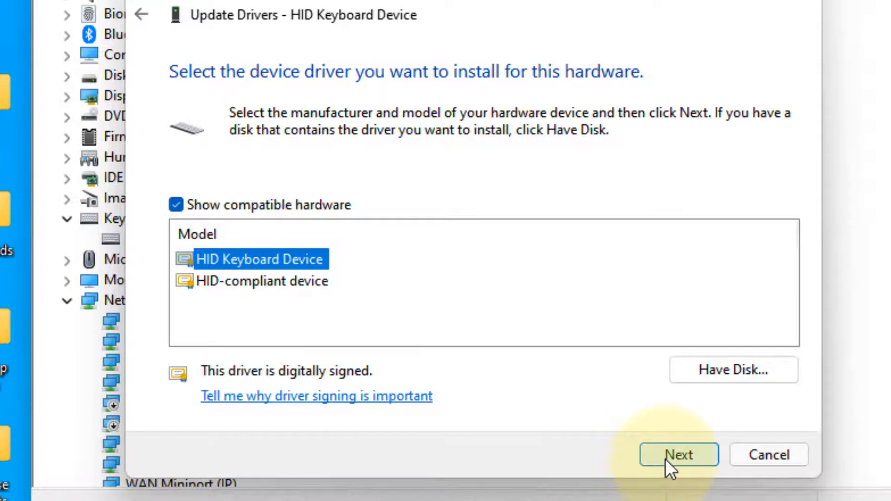
pyautogui.click(678, 455)
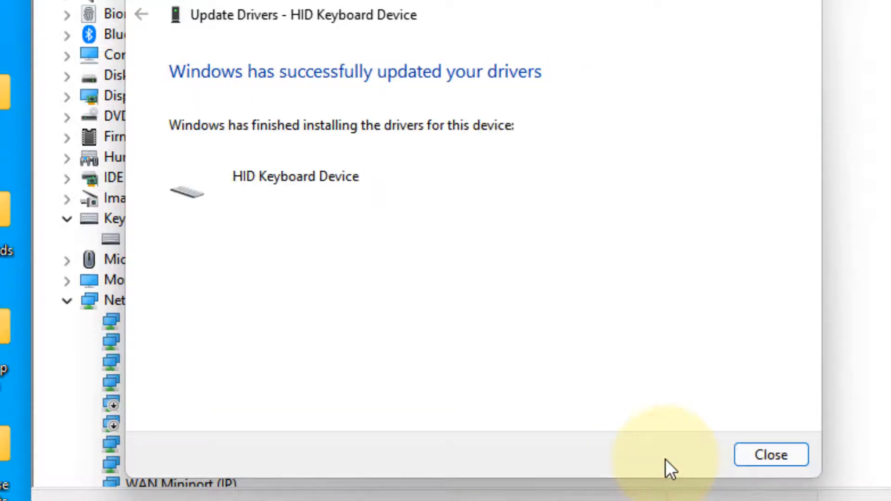
pyautogui.click(770, 455)
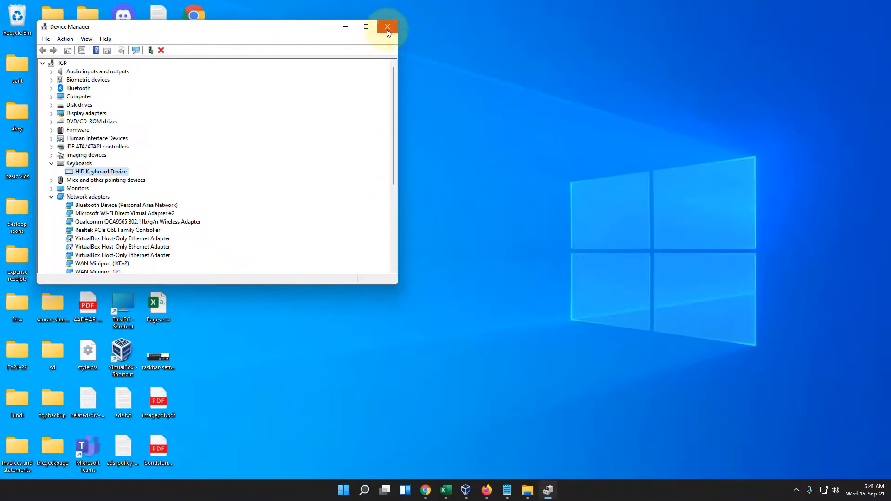
pyautogui.click(389, 27)
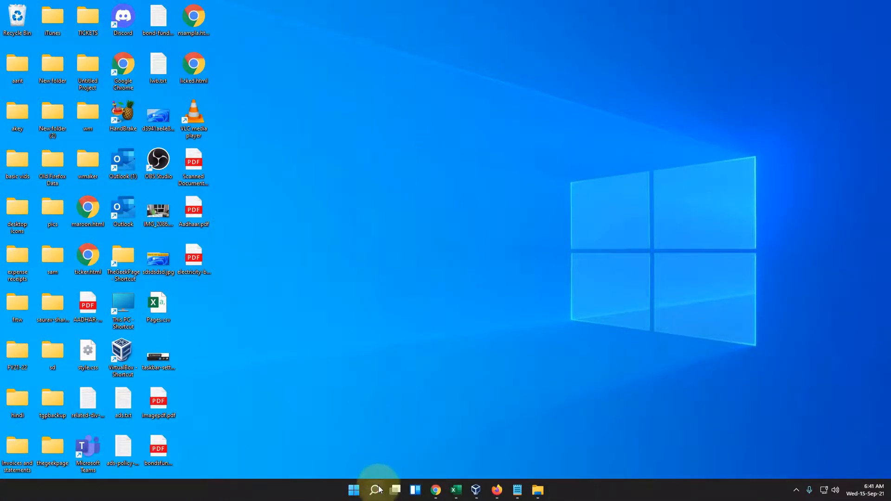
# Search 'command prompt', run it as administrator, and approve the User Account Control prompt
pyautogui.click(353, 489)
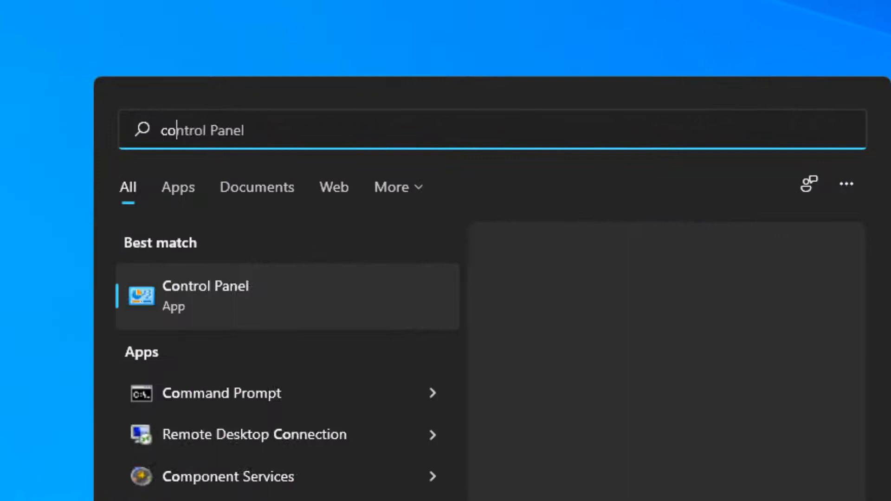
pyautogui.write('command prompt')
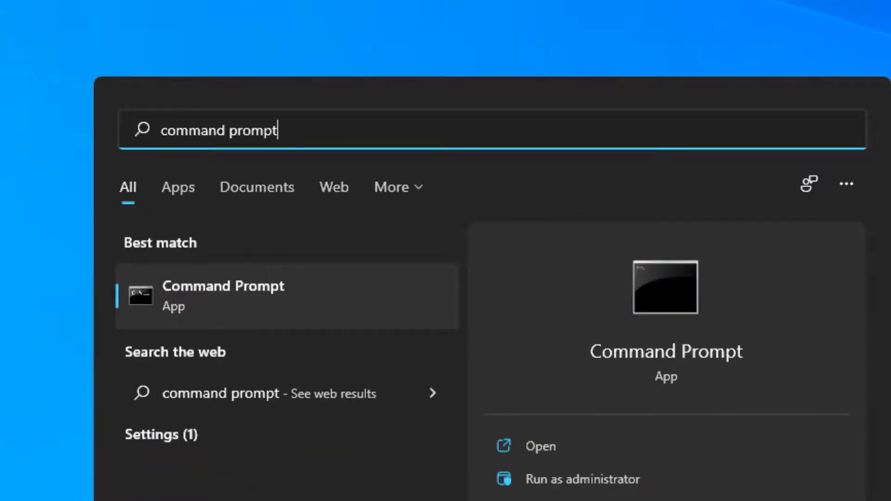
pyautogui.rightClick(227, 296)
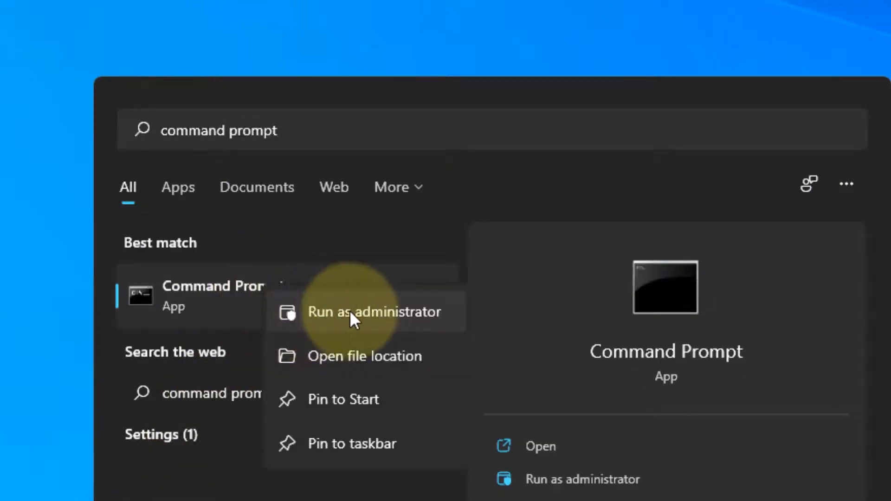
pyautogui.click(374, 312)
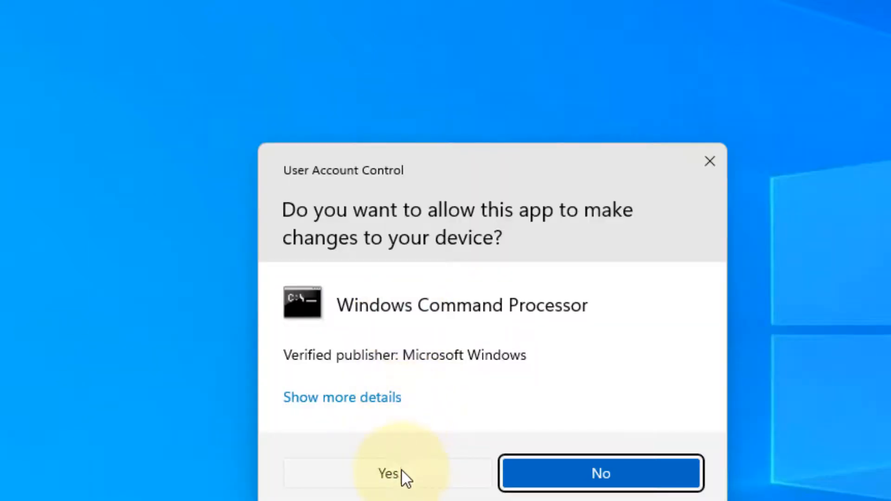
pyautogui.click(387, 473)
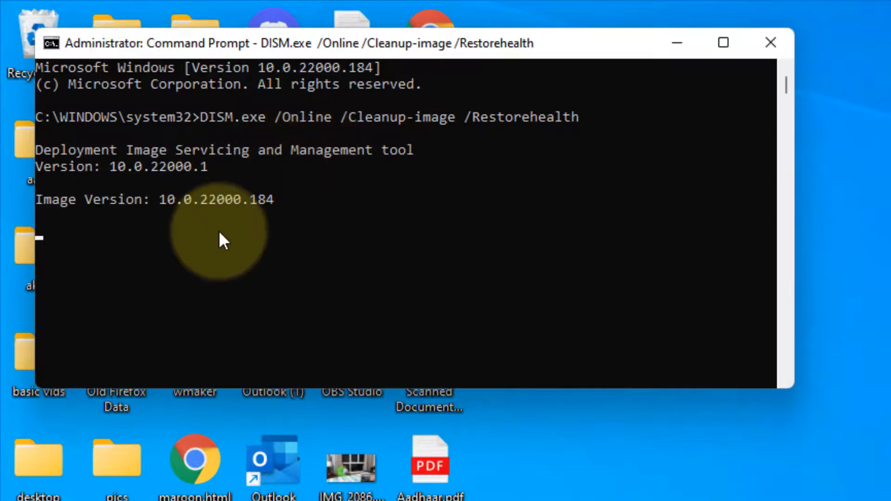
pyautogui.moveTo(165, 124)
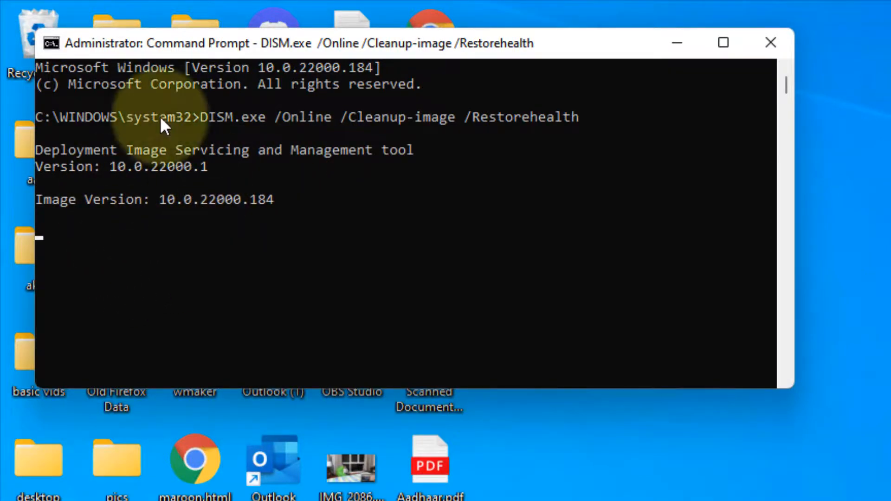